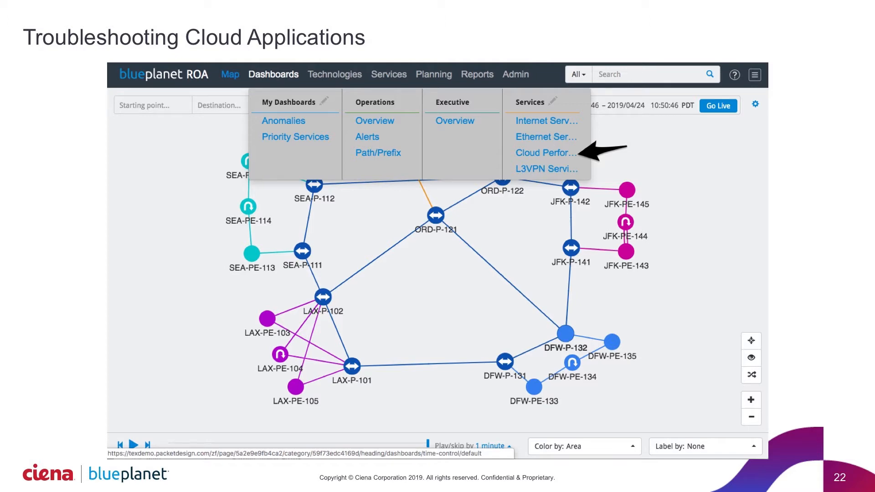
# Open the Cloud Performance Tests dashboard from the Dashboards menu under Services
pyautogui.click(544, 152)
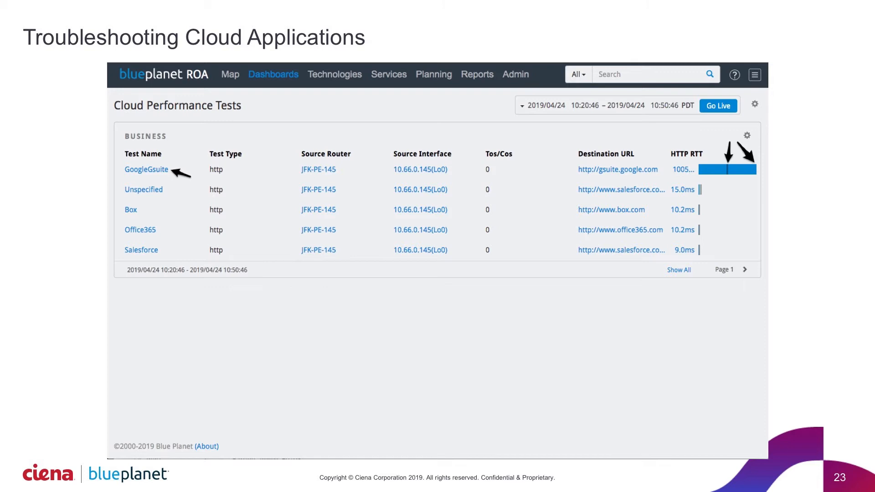
# Open the GoogleGsuite HTTP test from JFK-PE-145 and replay it to show the rerouted path
pyautogui.click(146, 169)
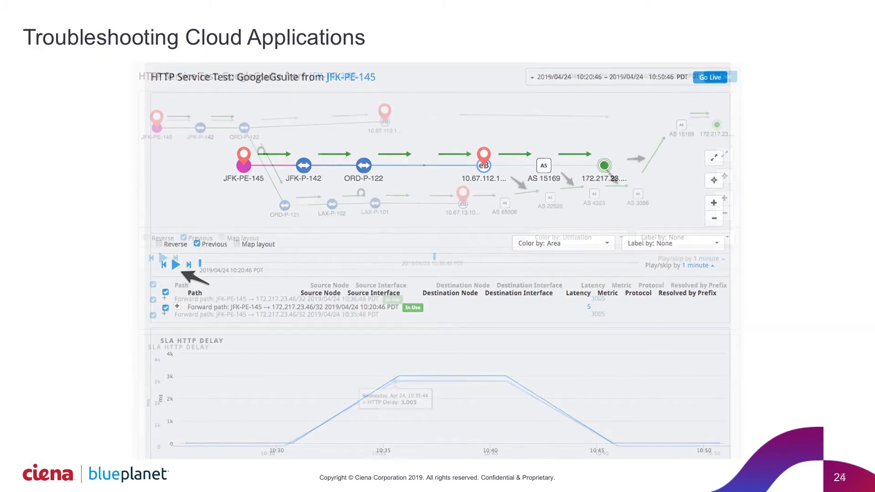
pyautogui.click(175, 265)
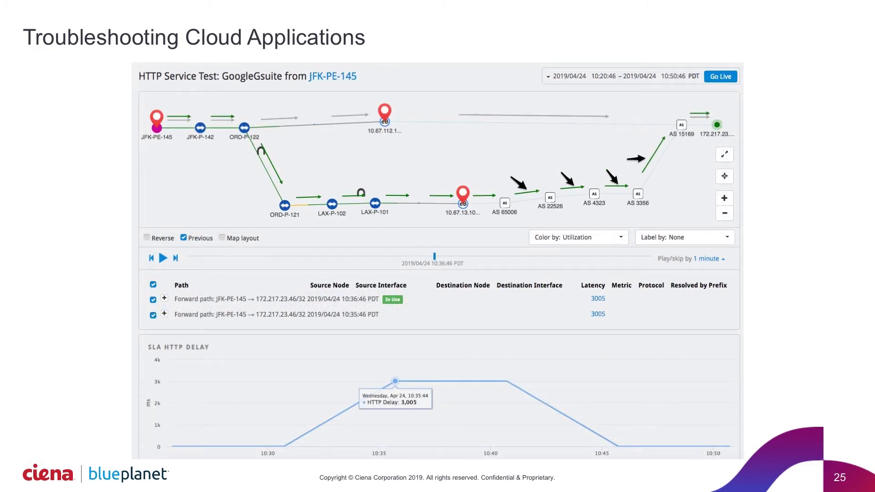